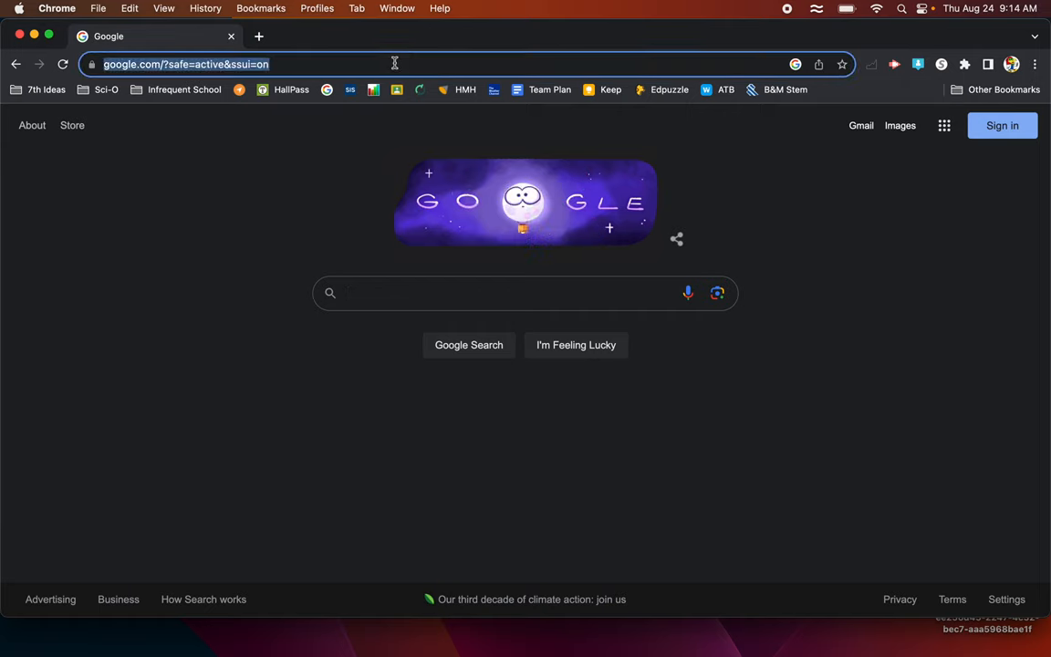
# Search Google for "eudora schools".
pyautogui.write('eudora schools')
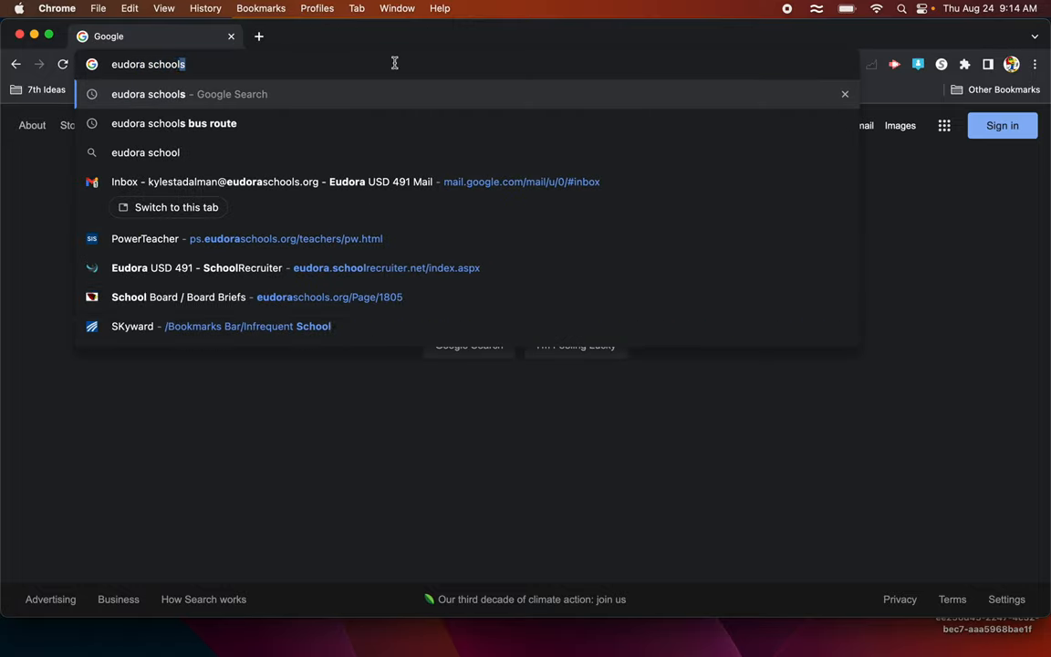
pyautogui.press('Return')
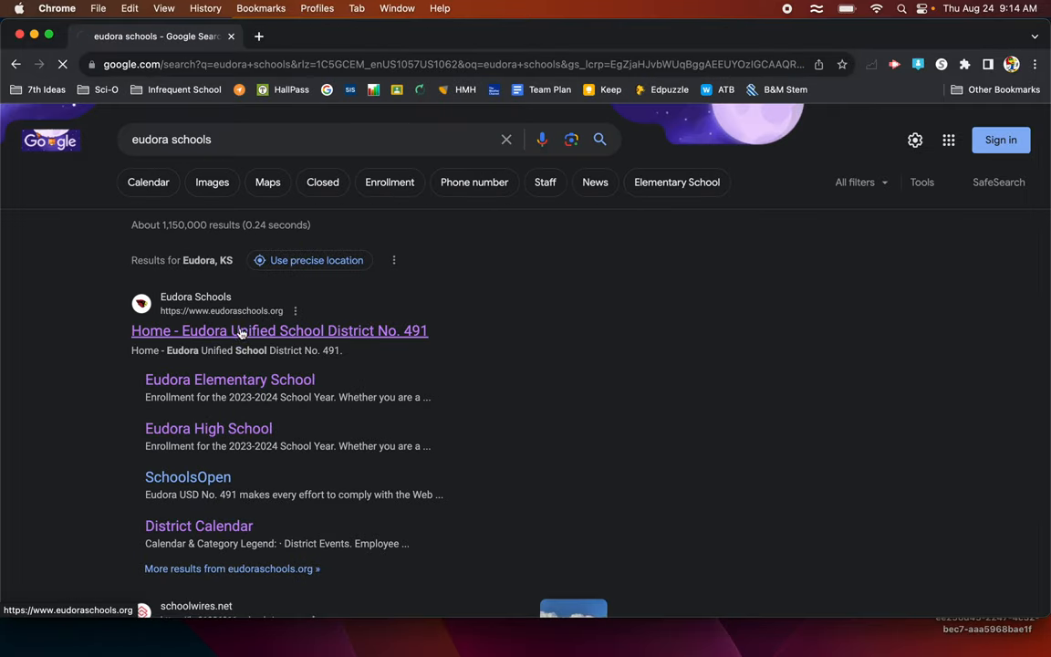
# Open the Eudora district site, then Eudora Middle School, then its 7th Grade page.
pyautogui.click(279, 330)
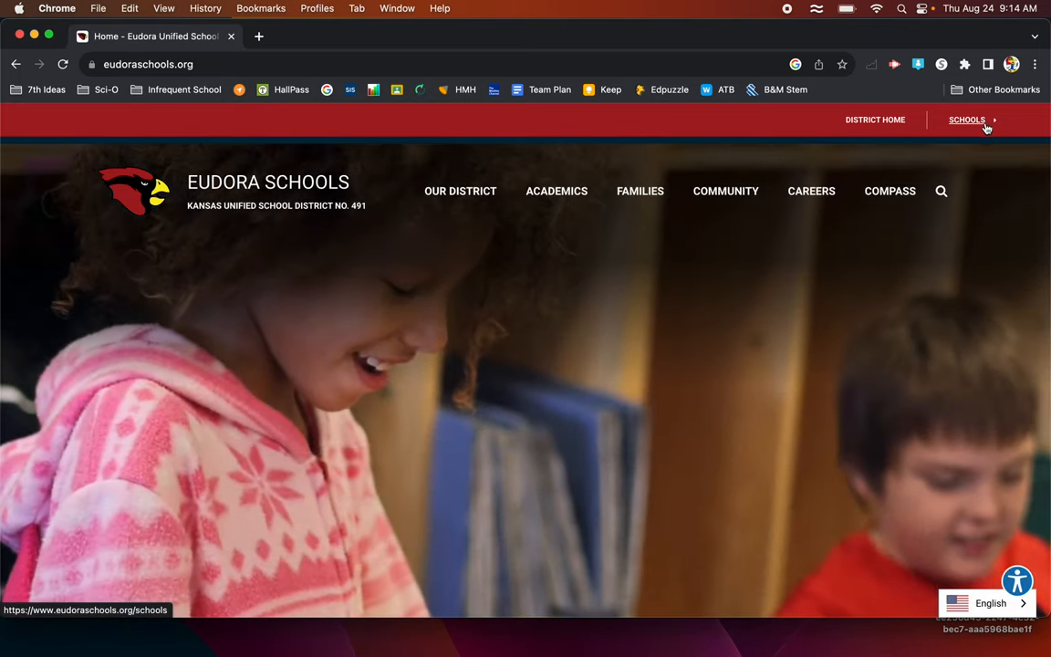
pyautogui.click(967, 120)
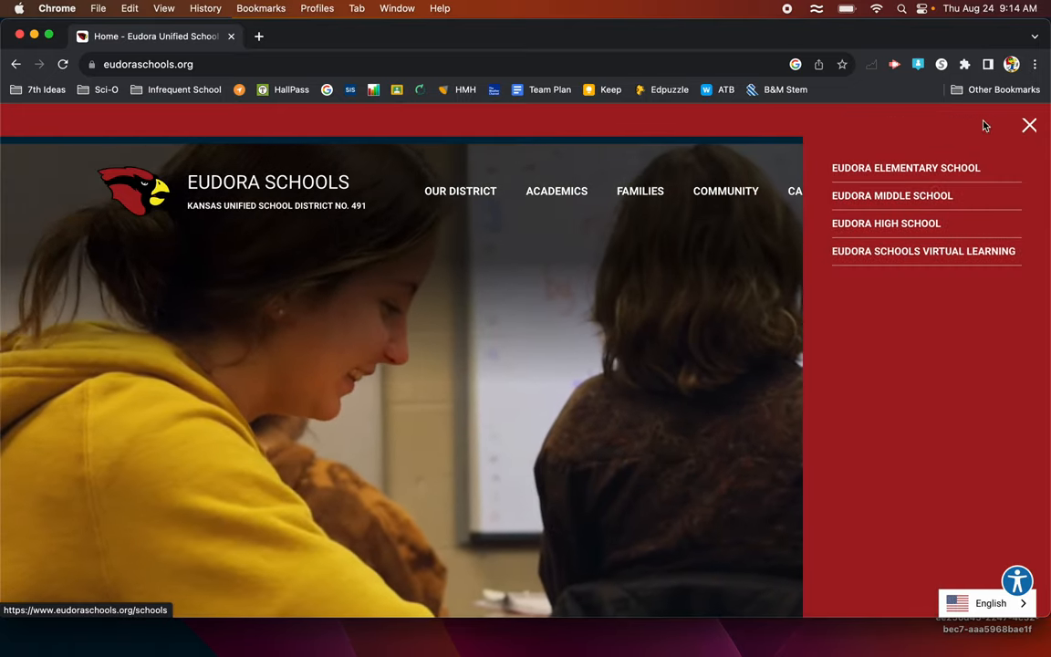
pyautogui.click(893, 195)
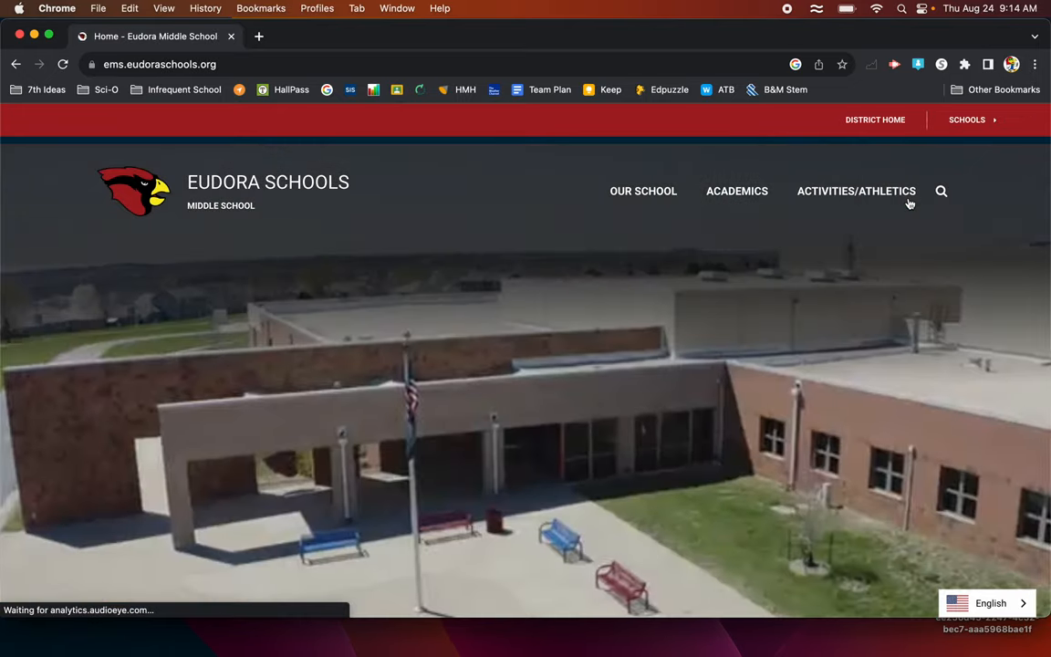
pyautogui.moveTo(566, 146)
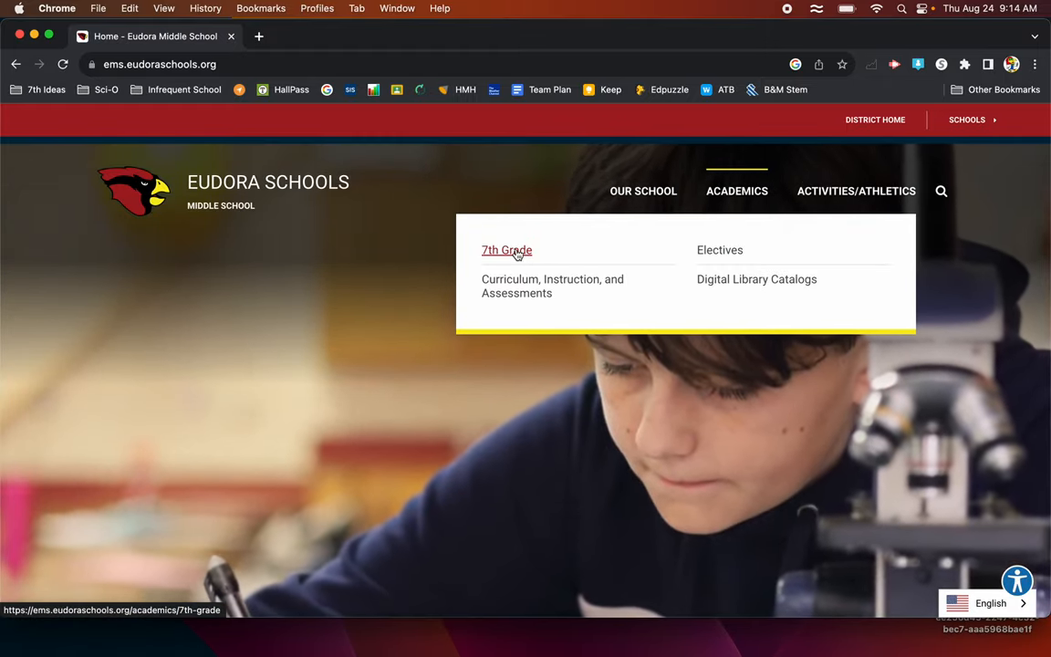
pyautogui.click(507, 250)
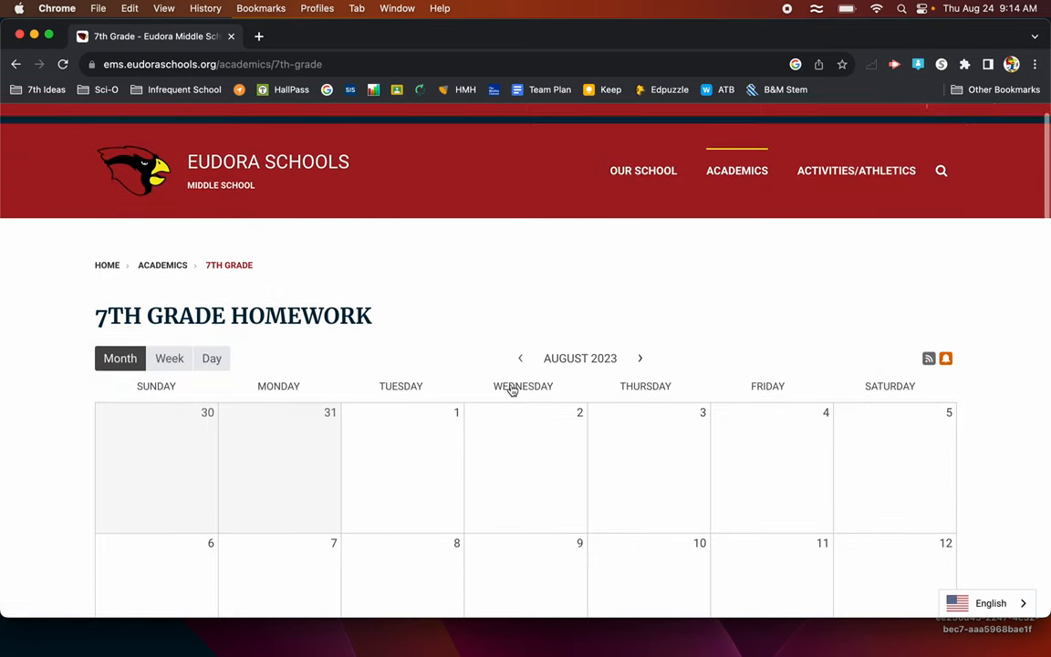
# Scroll the 7th Grade Homework calendar to August 23–September 1 homework entries.
pyautogui.scroll(-3)
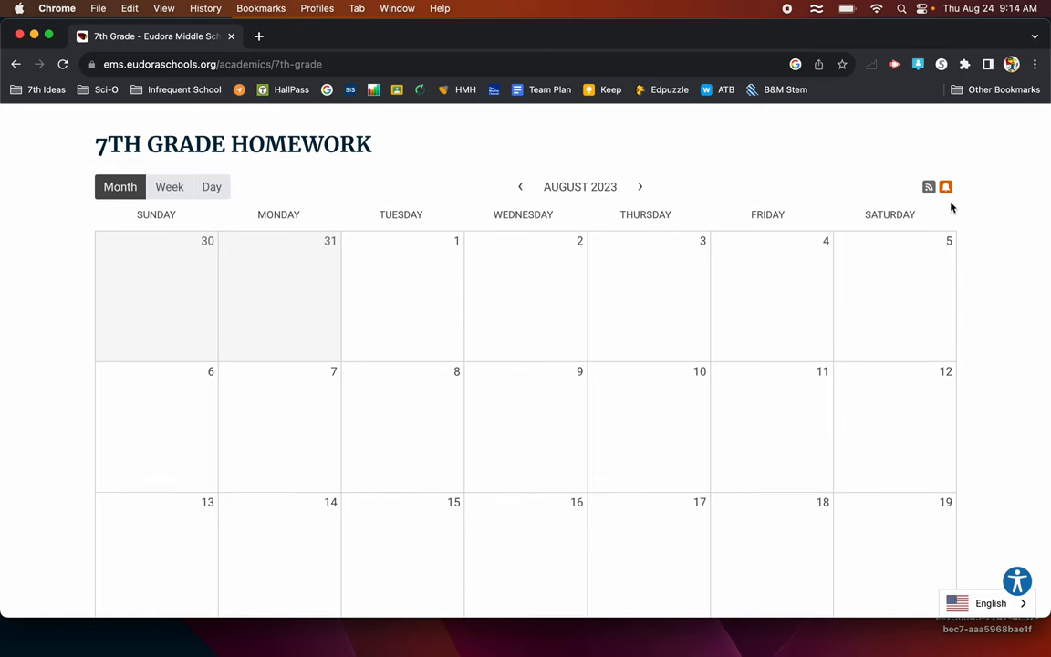
pyautogui.moveTo(949, 203)
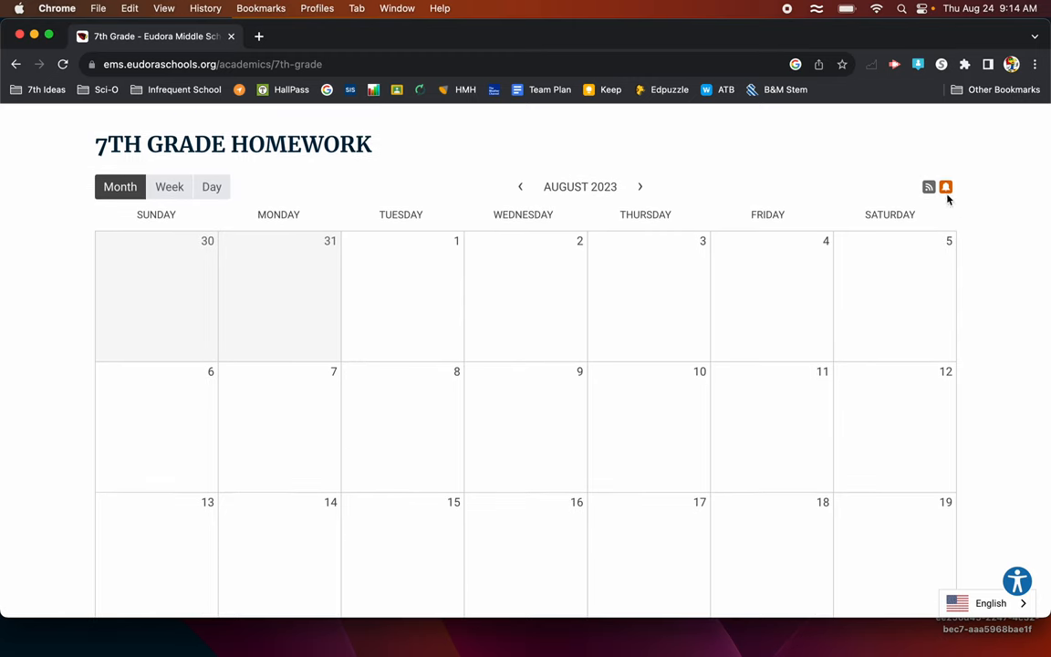
pyautogui.scroll(-3)
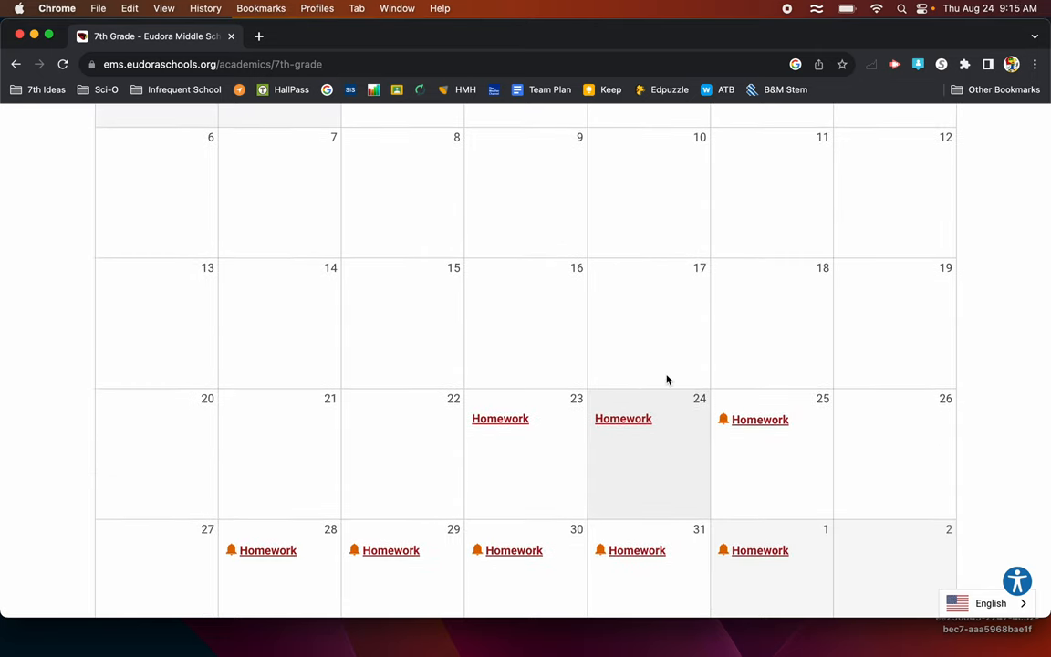
pyautogui.moveTo(639, 333)
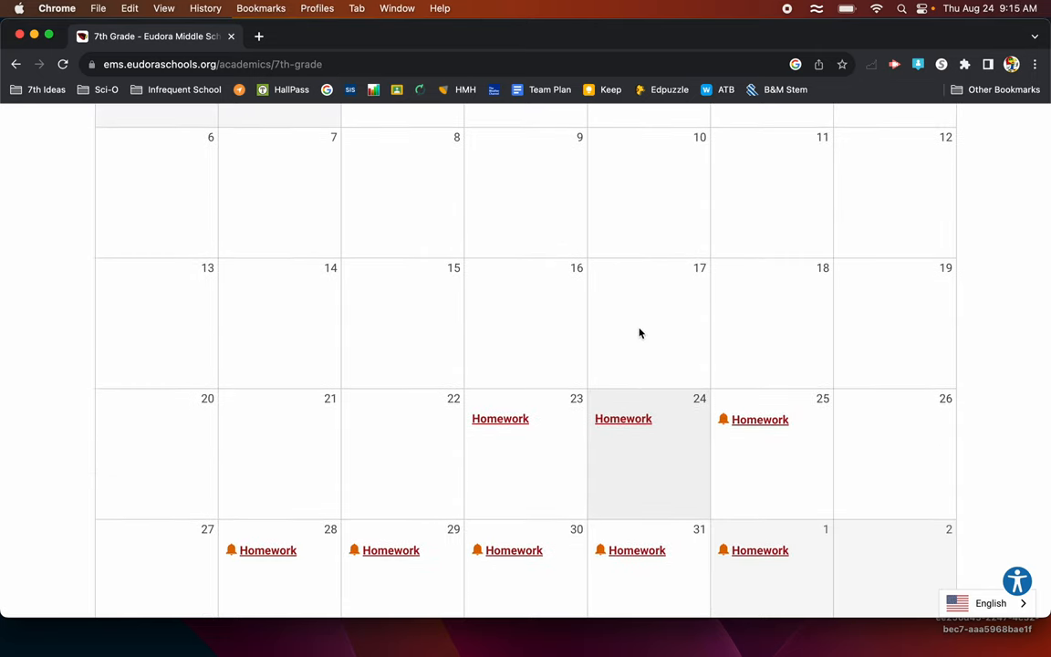
pyautogui.moveTo(625, 414)
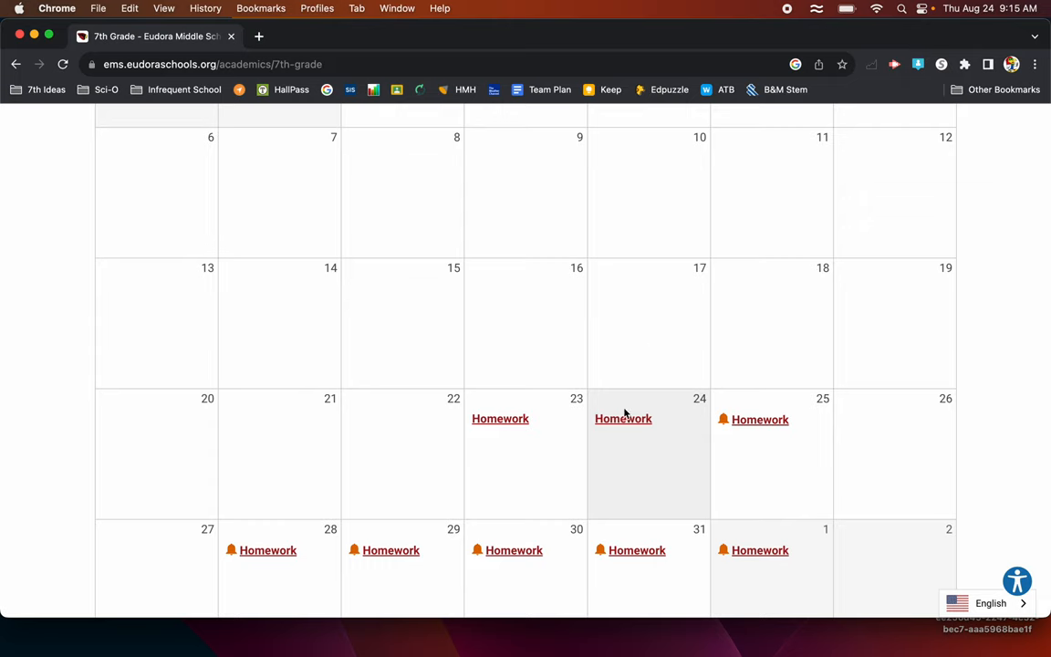
pyautogui.moveTo(623, 419)
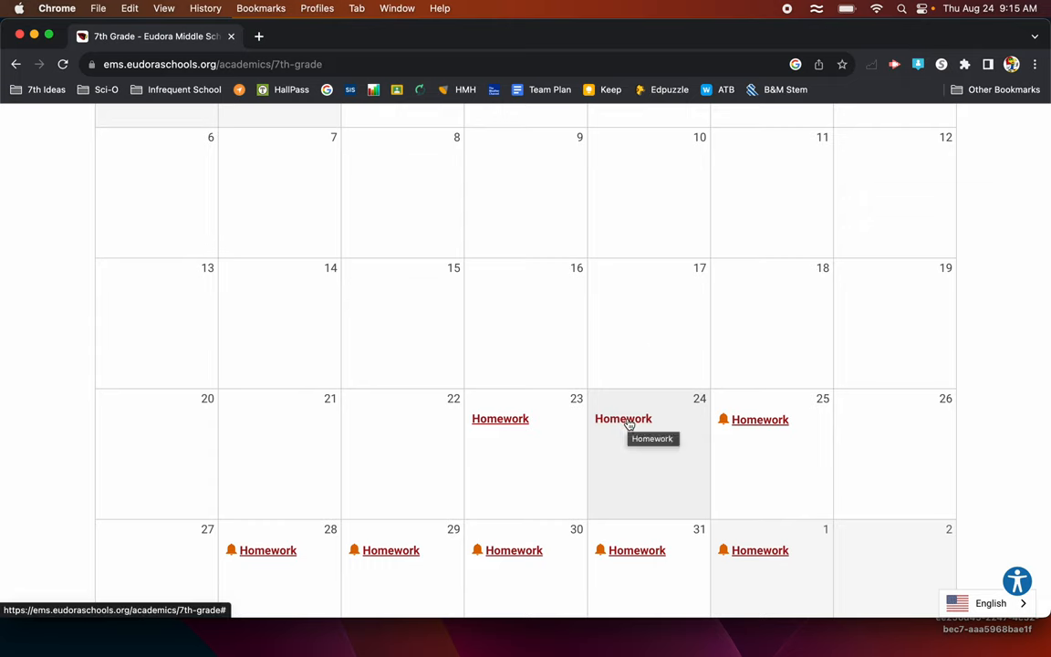
pyautogui.moveTo(630, 422)
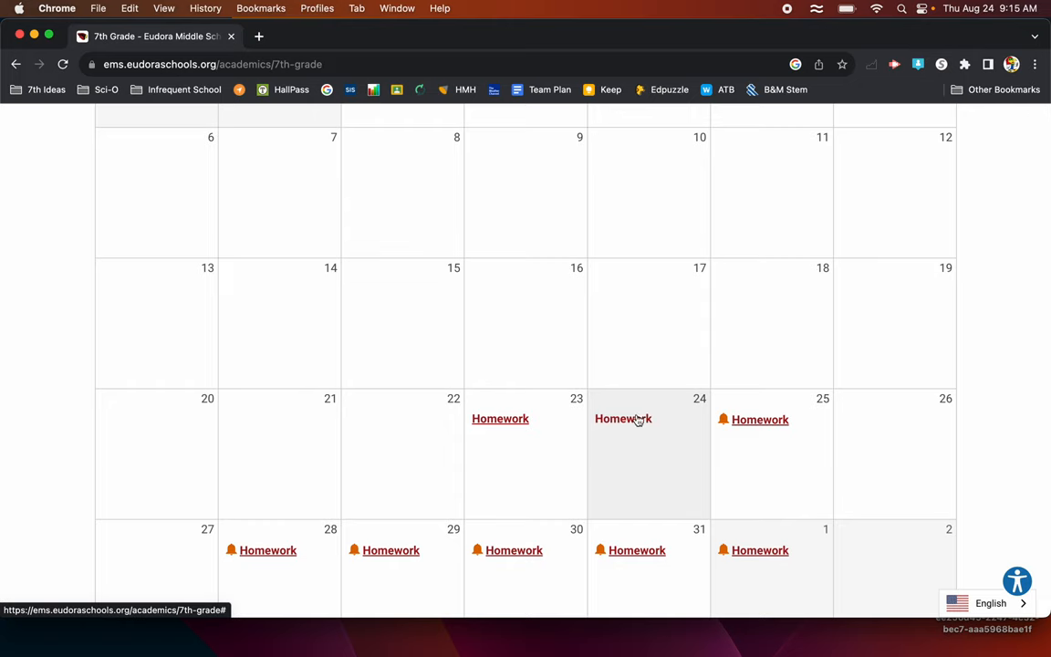
pyautogui.moveTo(582, 354)
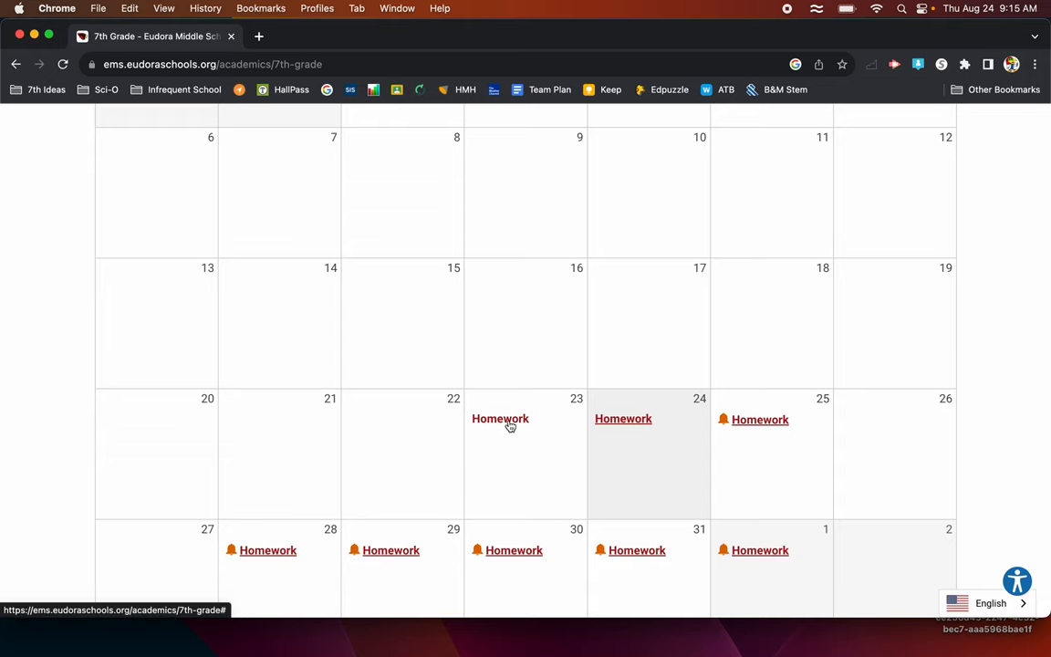
pyautogui.moveTo(502, 409)
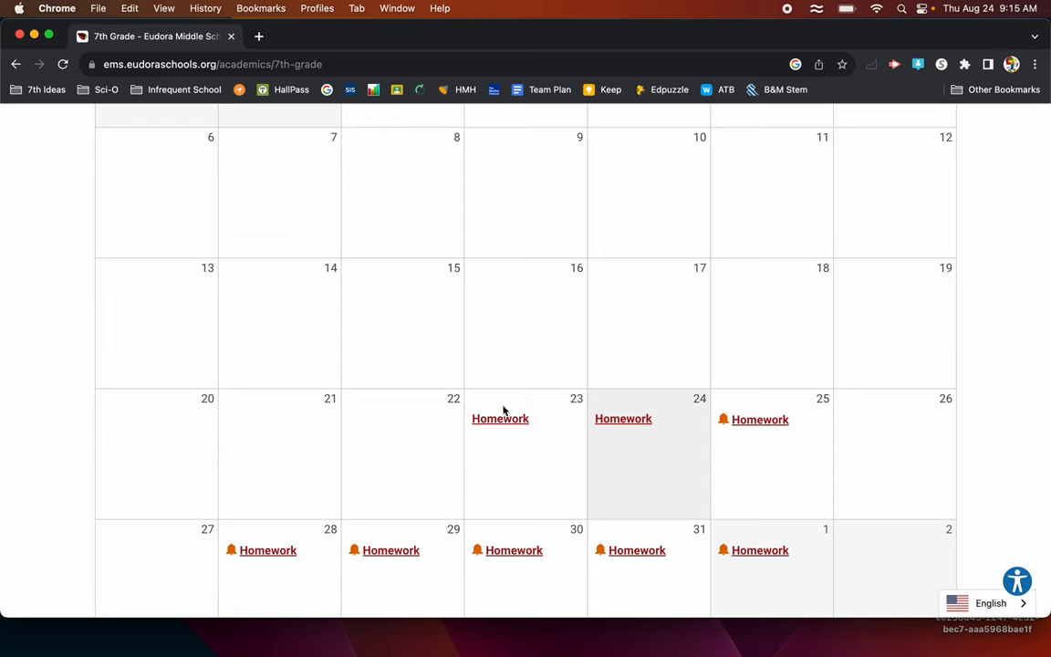
pyautogui.click(500, 419)
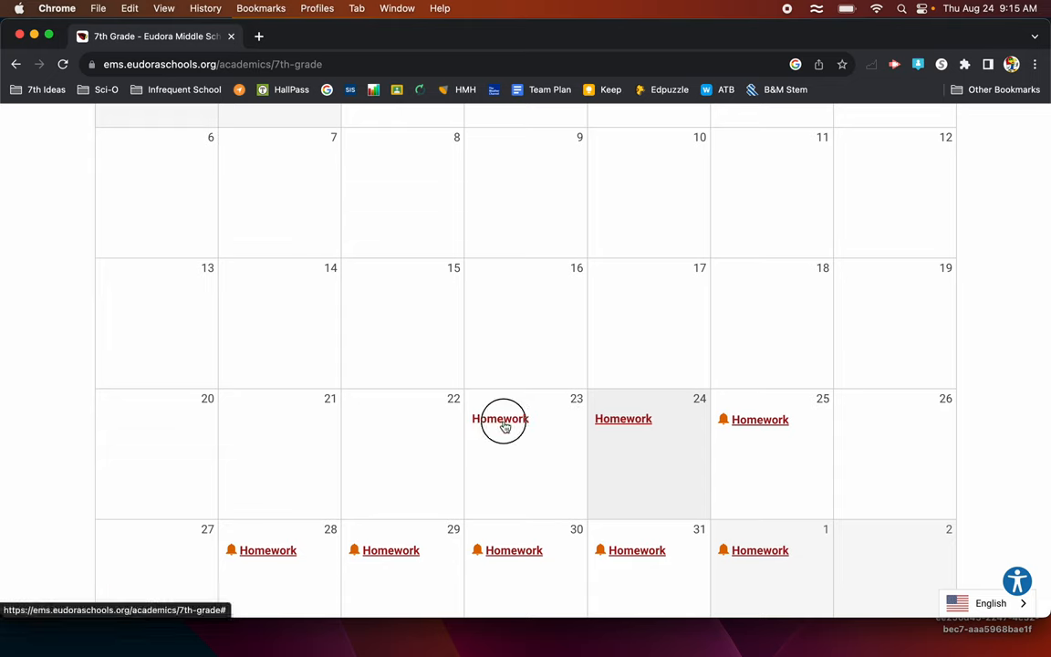
# Open the August 23 Homework entry showing ELA, Math, Science and Social Studies.
pyautogui.click(500, 419)
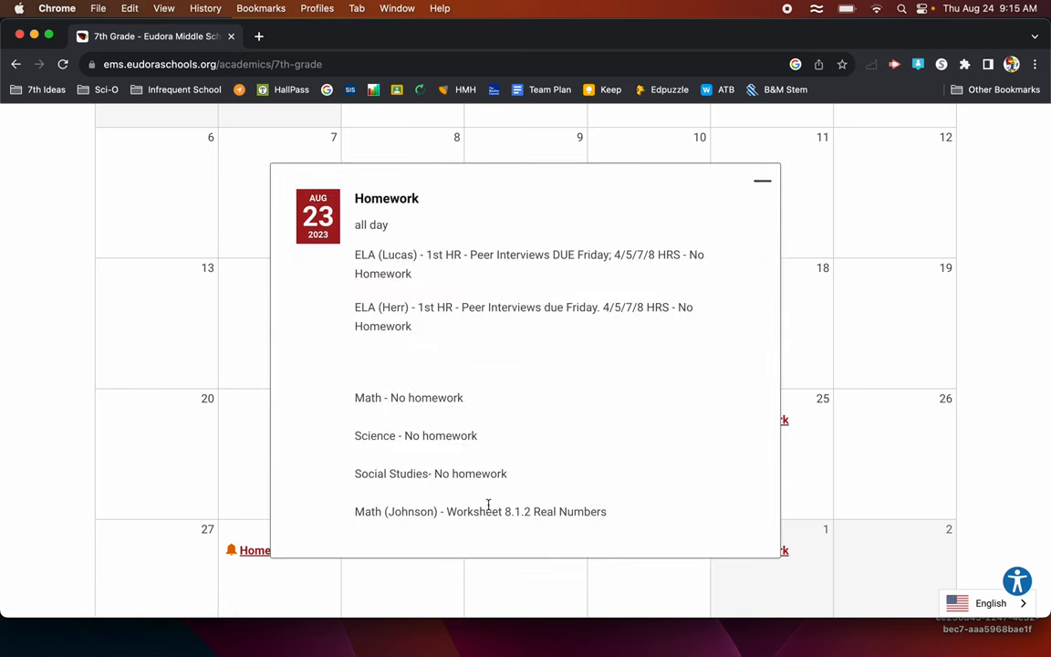
pyautogui.moveTo(412, 238)
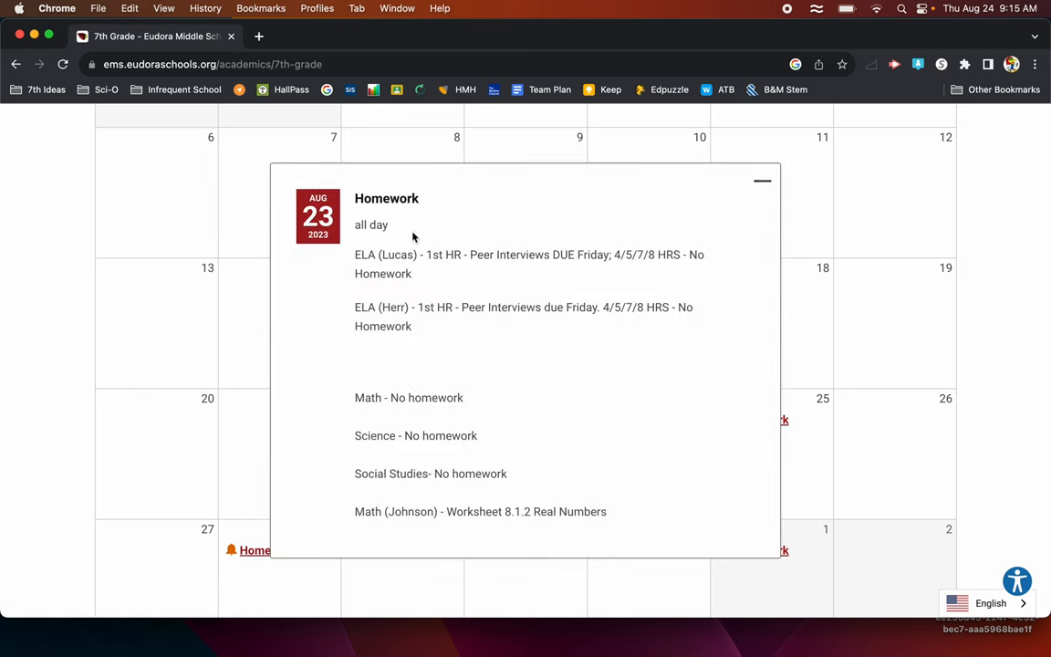
pyautogui.moveTo(435, 309)
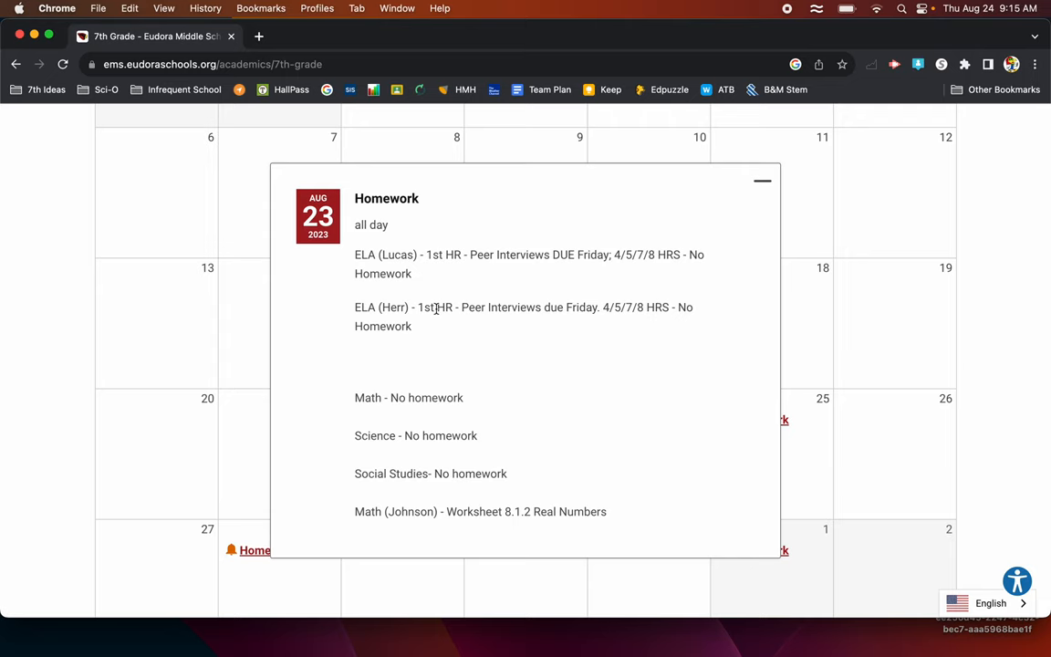
pyautogui.moveTo(254, 343)
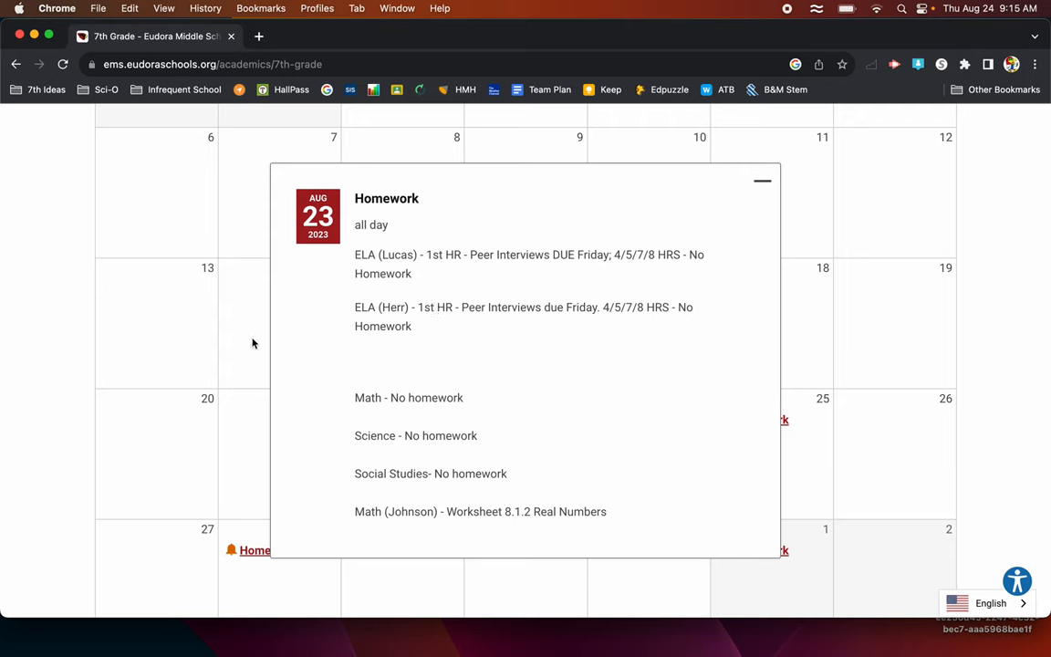
pyautogui.moveTo(763, 183)
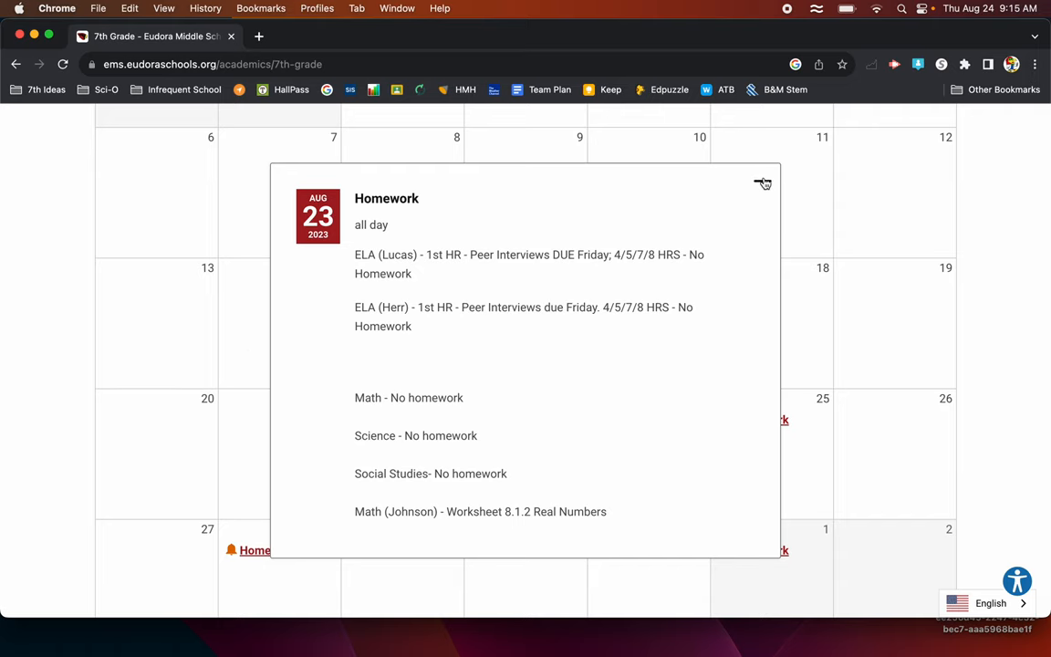
# Close the August 23 homework popup and scroll the August 2023 calendar.
pyautogui.click(763, 183)
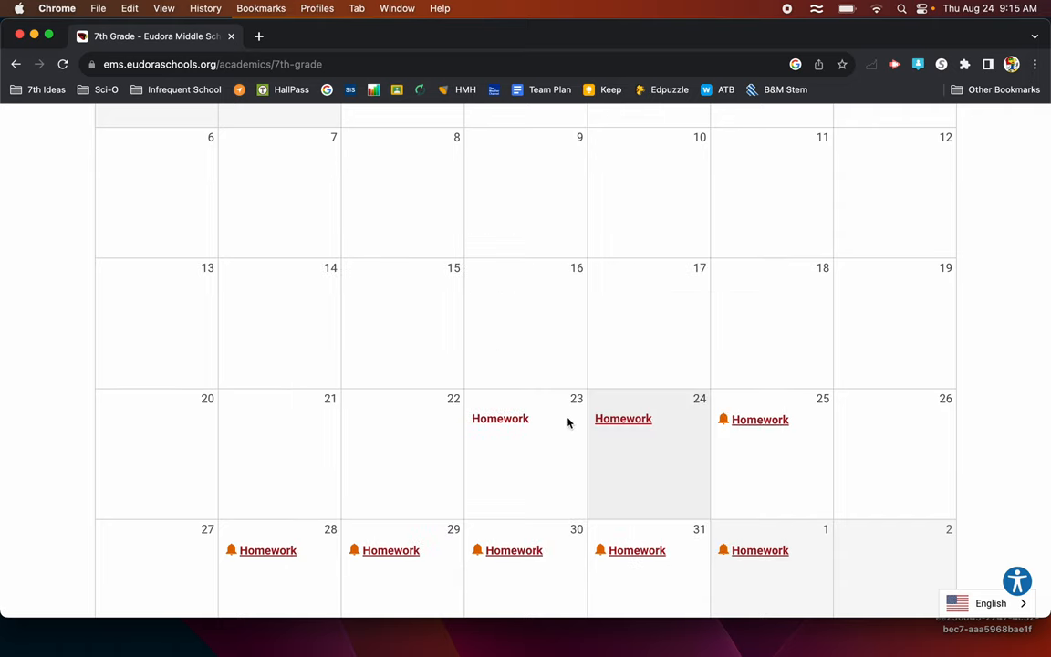
pyautogui.moveTo(475, 208)
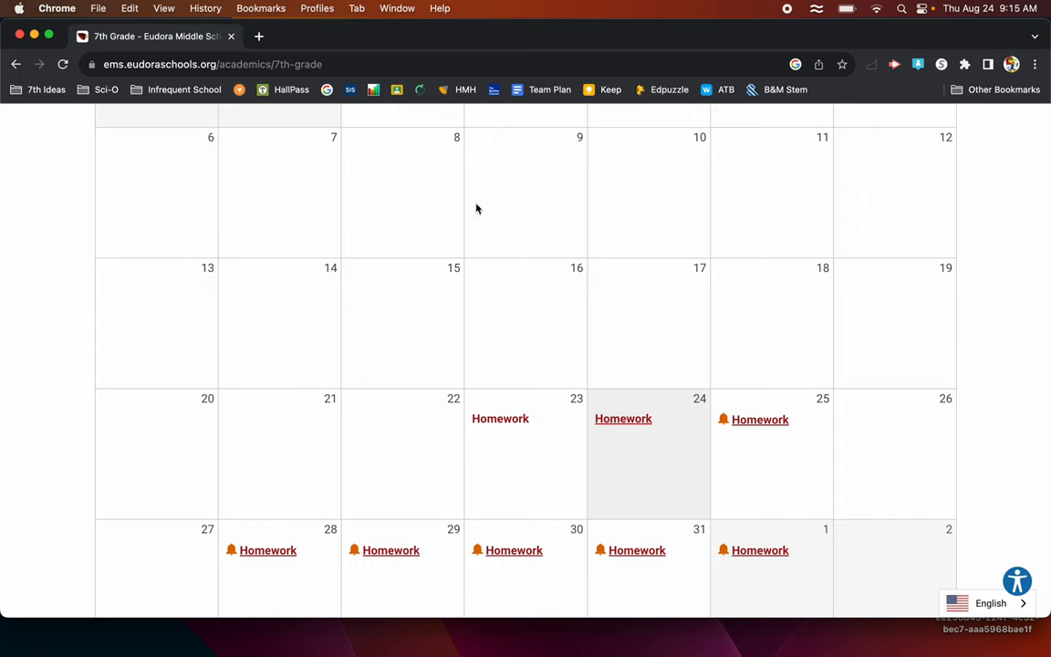
pyautogui.moveTo(594, 325)
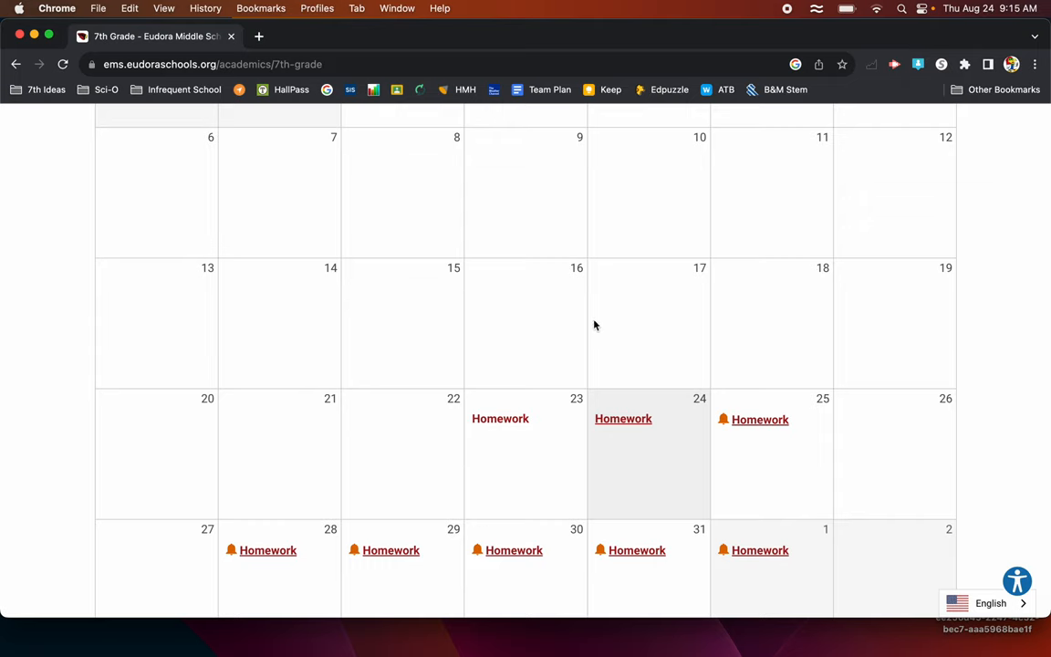
pyautogui.moveTo(510, 265)
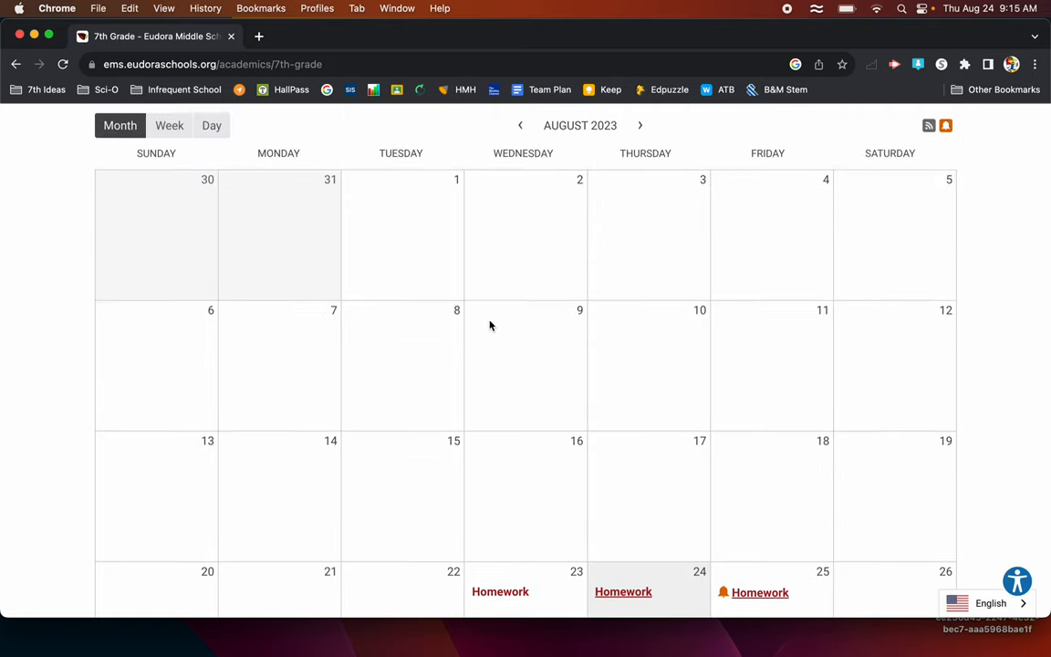
pyautogui.scroll(-3)
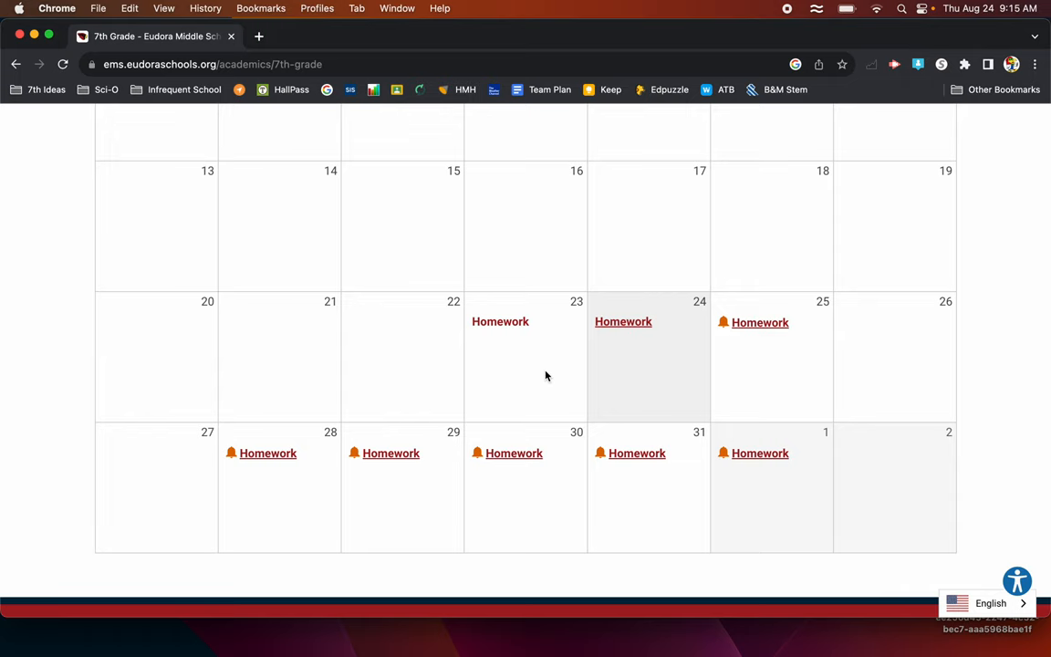
pyautogui.moveTo(508, 347)
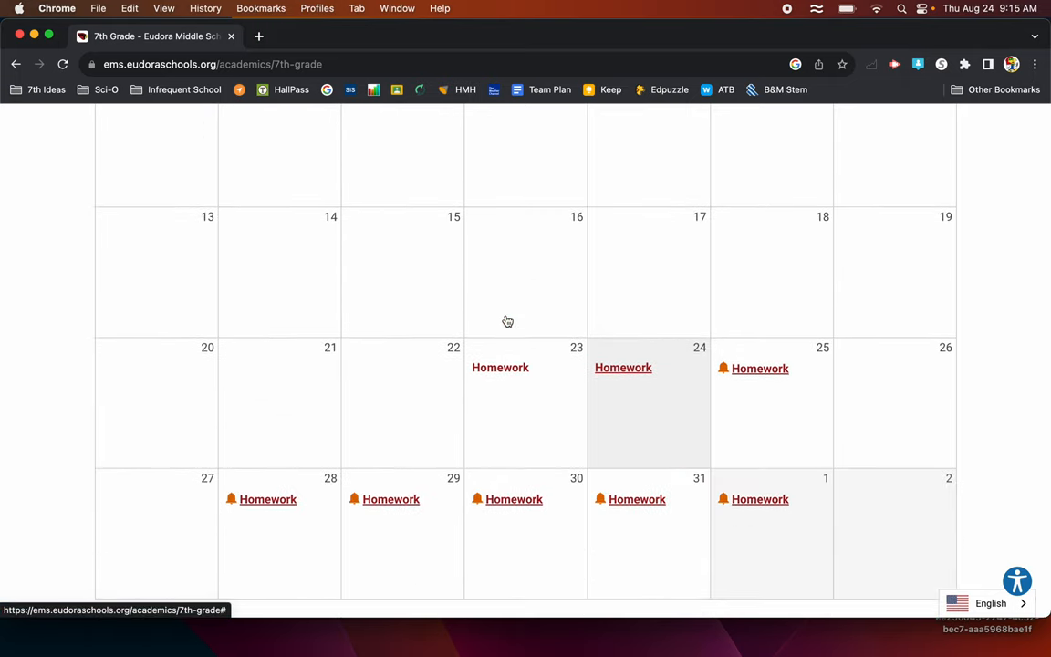
pyautogui.moveTo(564, 418)
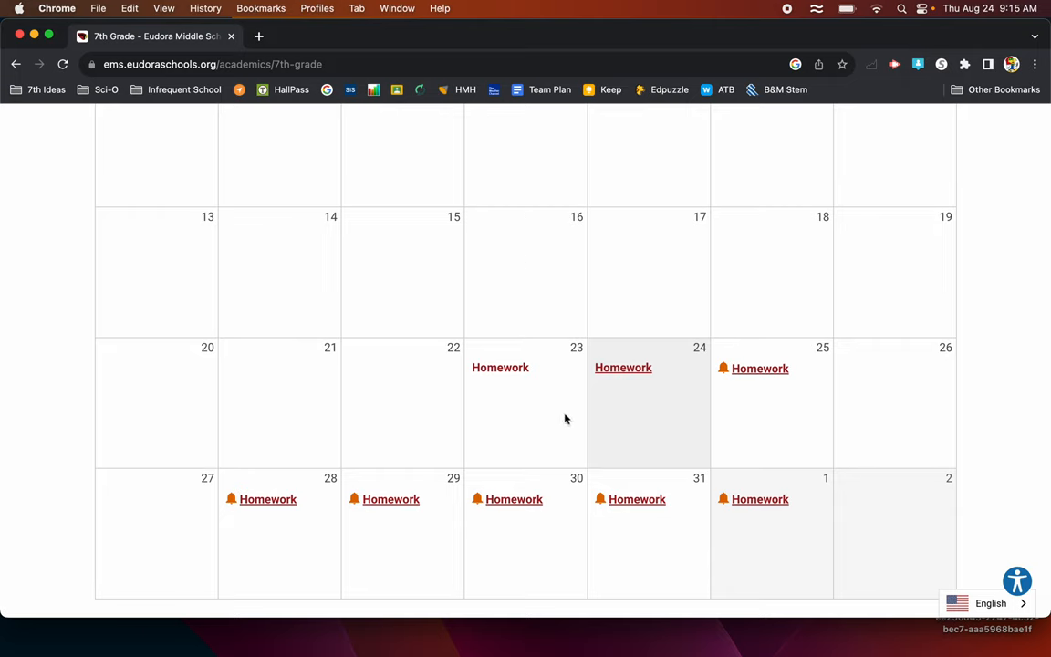
pyautogui.moveTo(505, 266)
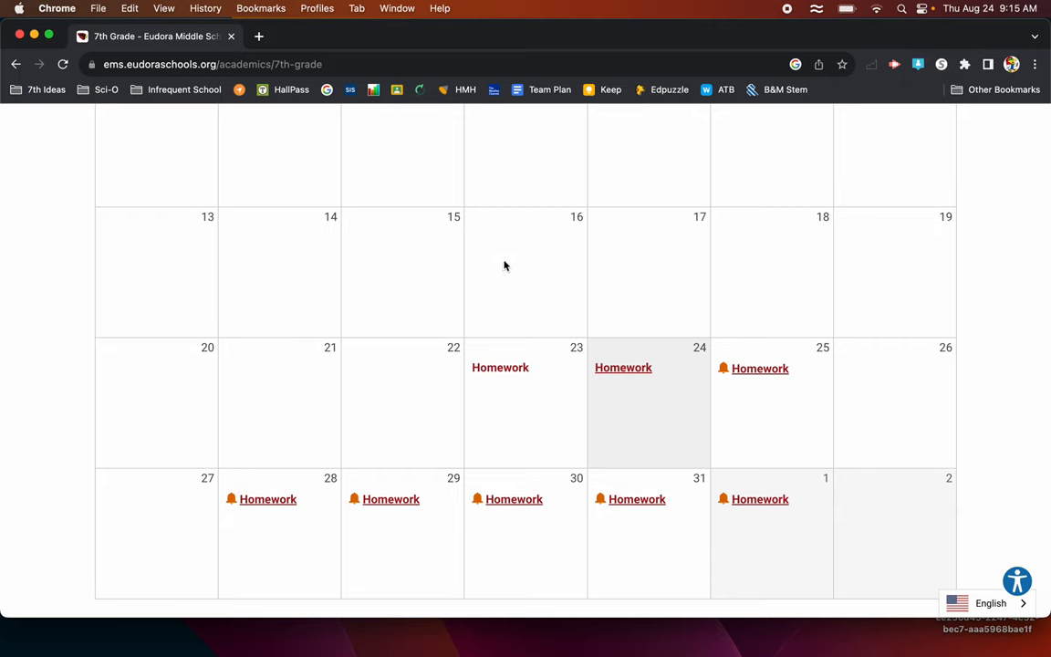
pyautogui.moveTo(544, 639)
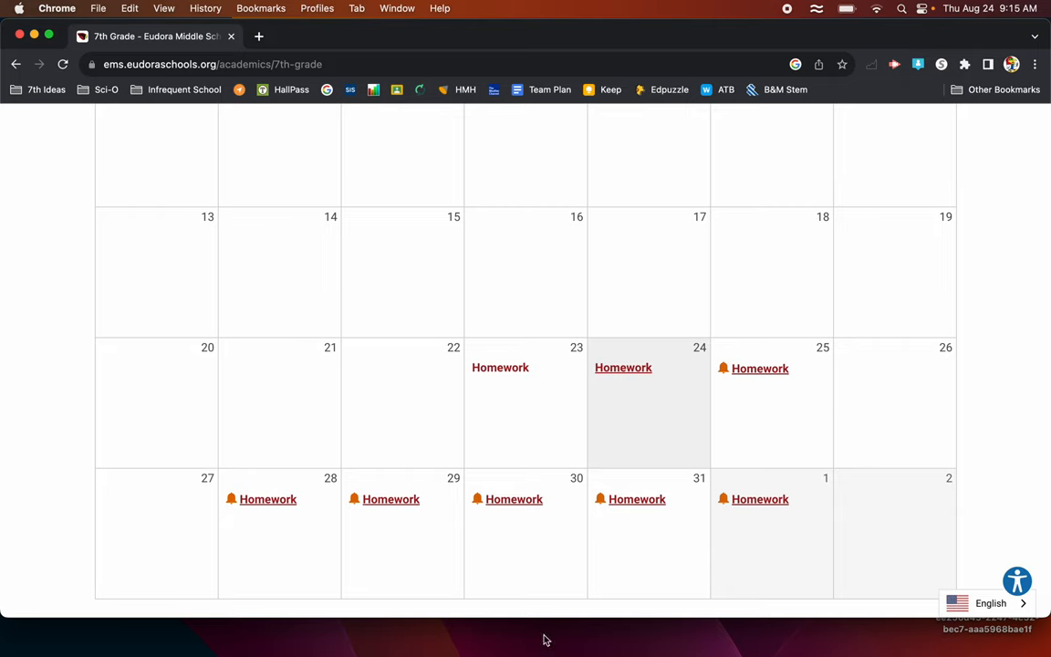